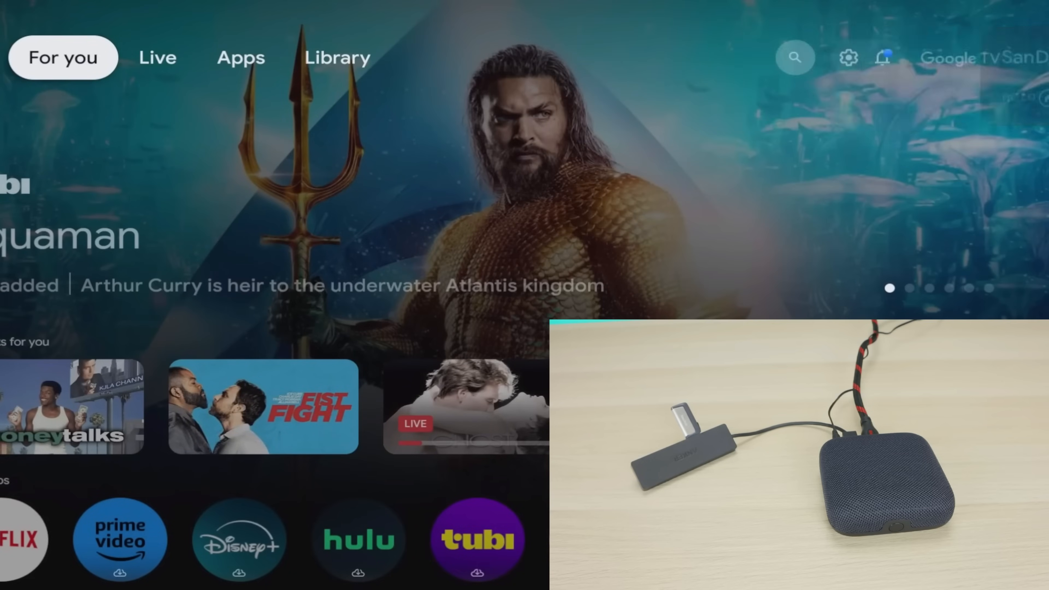
- Reach the Apps settings from the home screen, listing recently opened apps including Google Play Store
{"action": "left_click", "coordinate": [848, 57]}
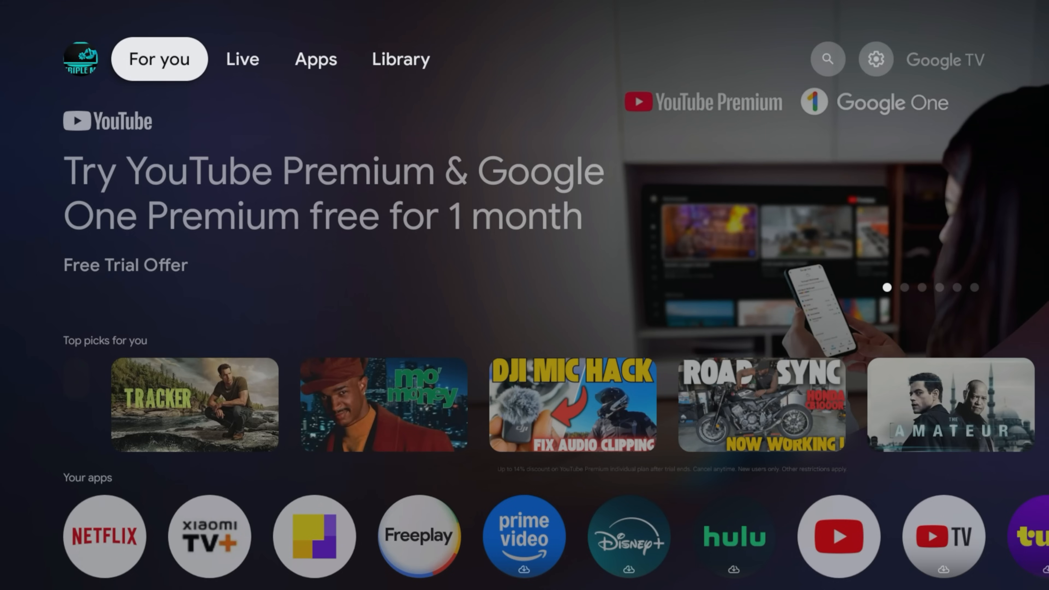
{"action": "scroll", "scroll_direction": "down", "scroll_amount": 3}
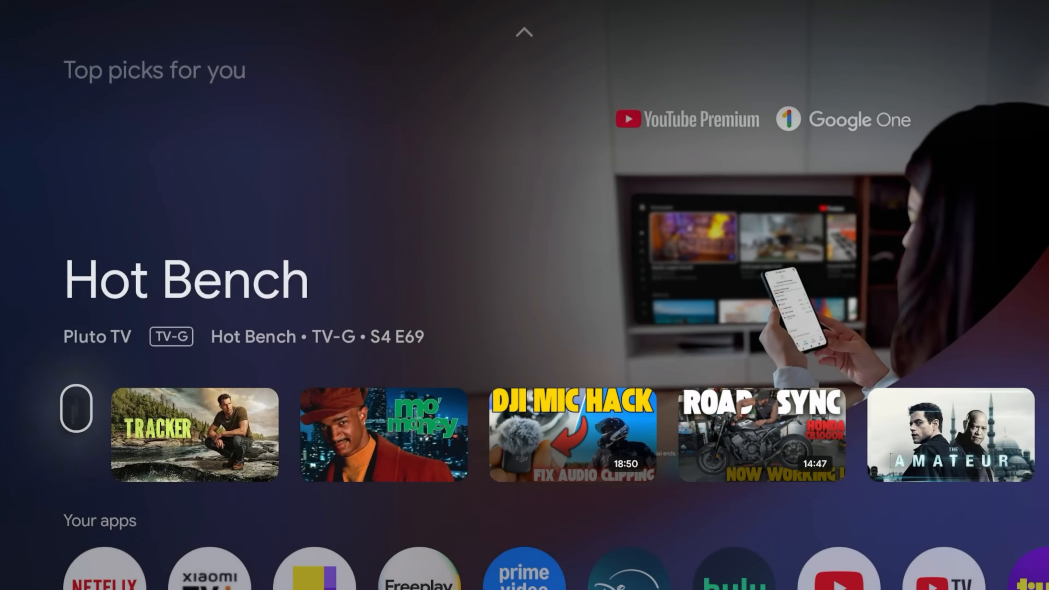
{"action": "scroll", "scroll_direction": "down", "scroll_amount": 3}
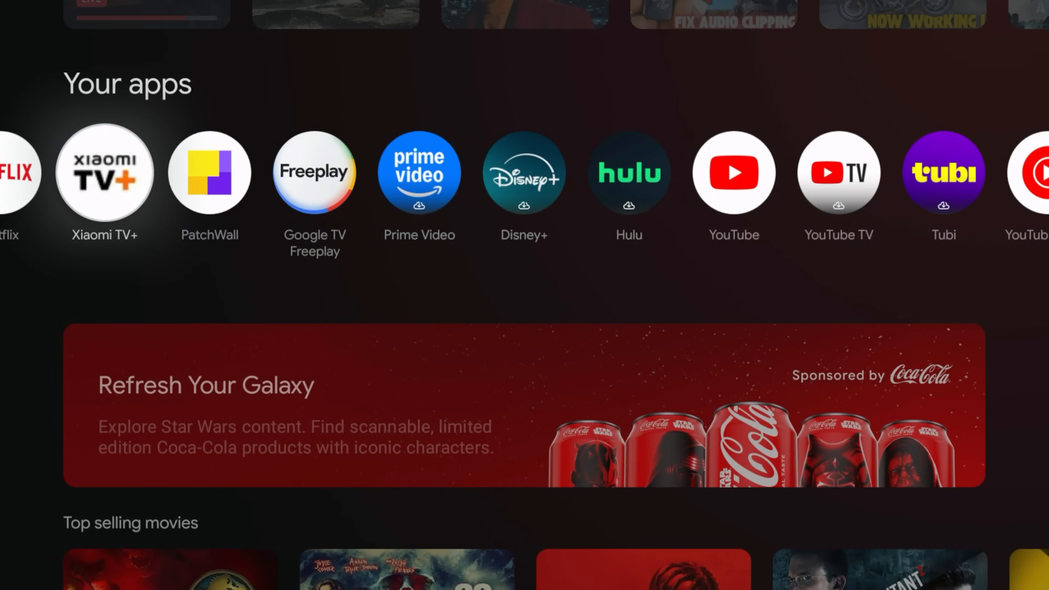
{"action": "scroll", "scroll_direction": "left", "scroll_amount": 3}
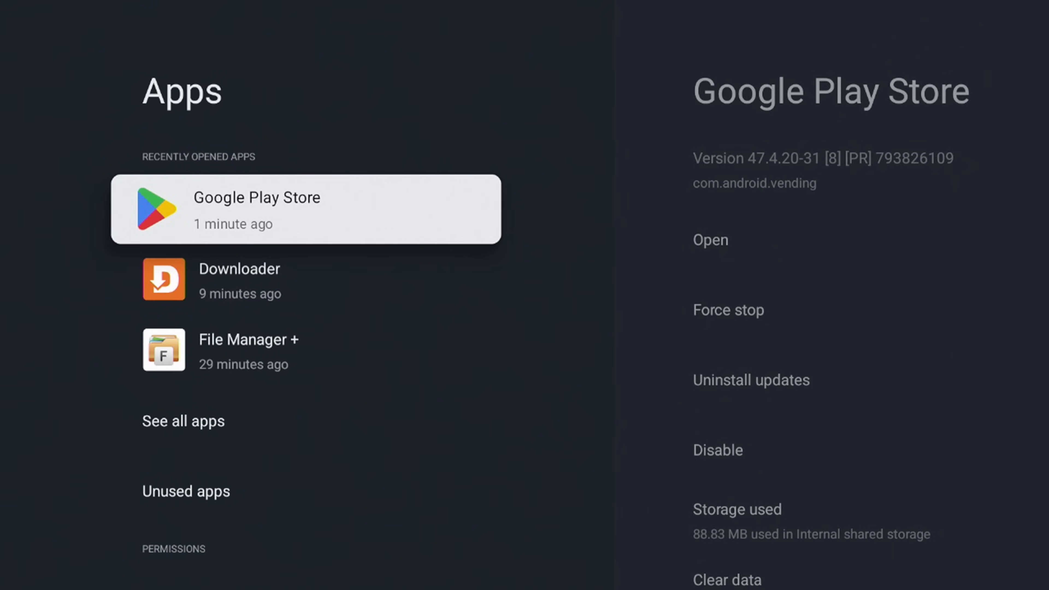
- From See all apps, clear Crackle's cached data in its app details
{"action": "left_click", "coordinate": [182, 421]}
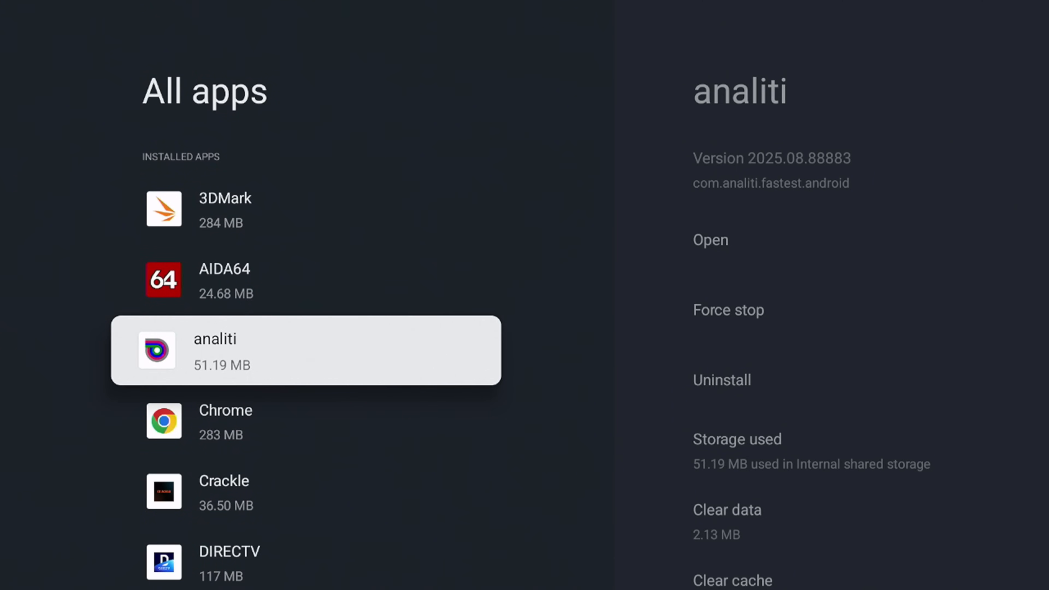
{"action": "left_click", "coordinate": [223, 480]}
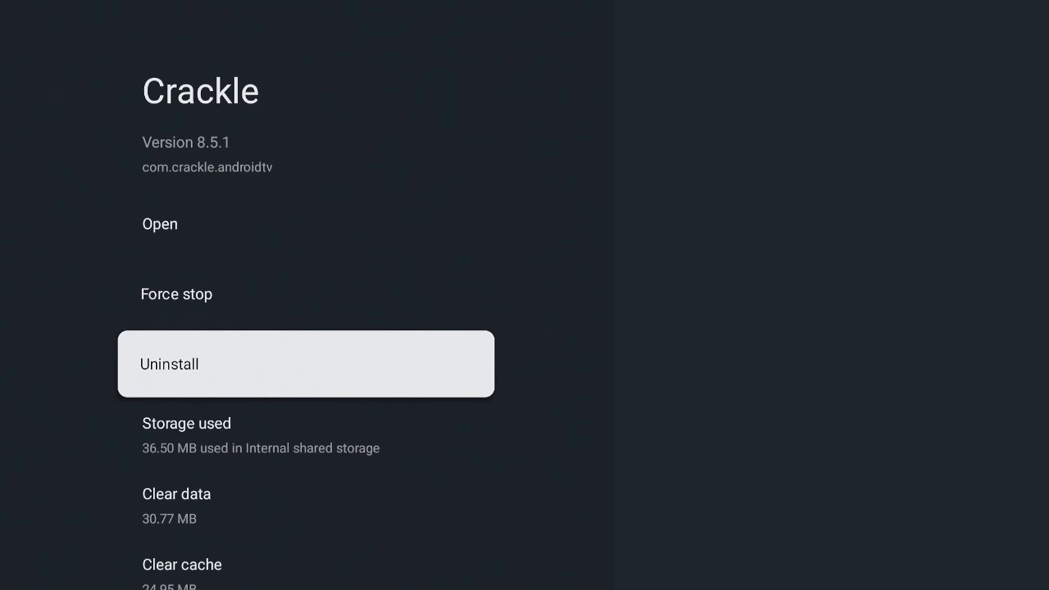
{"action": "scroll", "scroll_direction": "down", "scroll_amount": 3}
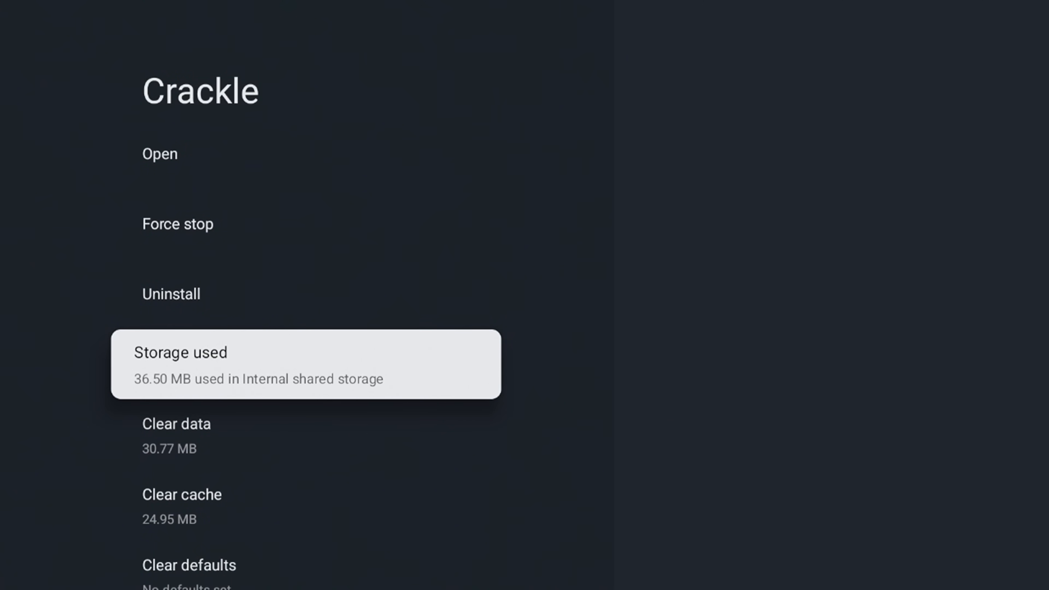
{"action": "scroll", "scroll_direction": "down", "scroll_amount": 3}
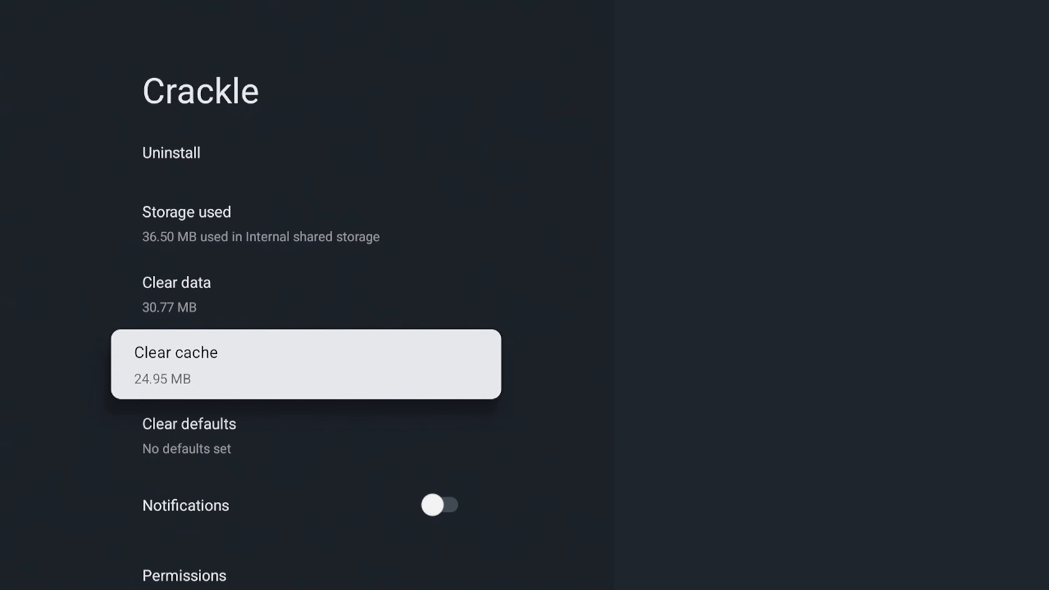
{"action": "left_click", "coordinate": [306, 364]}
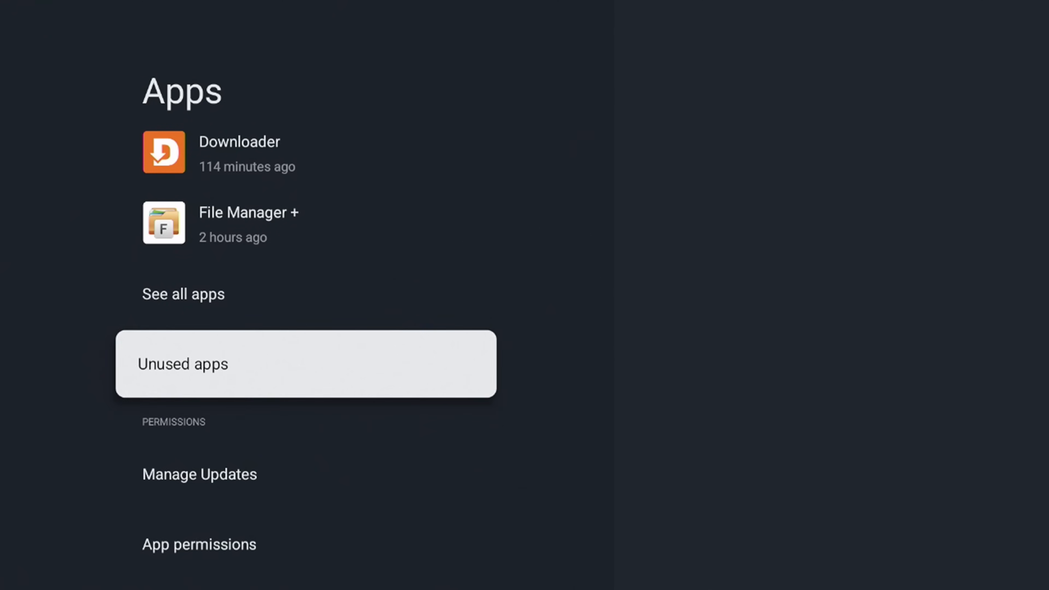
- Review Unused apps, then choose Google Photos as the Ambient Screensaver channel
{"action": "left_click", "coordinate": [304, 364]}
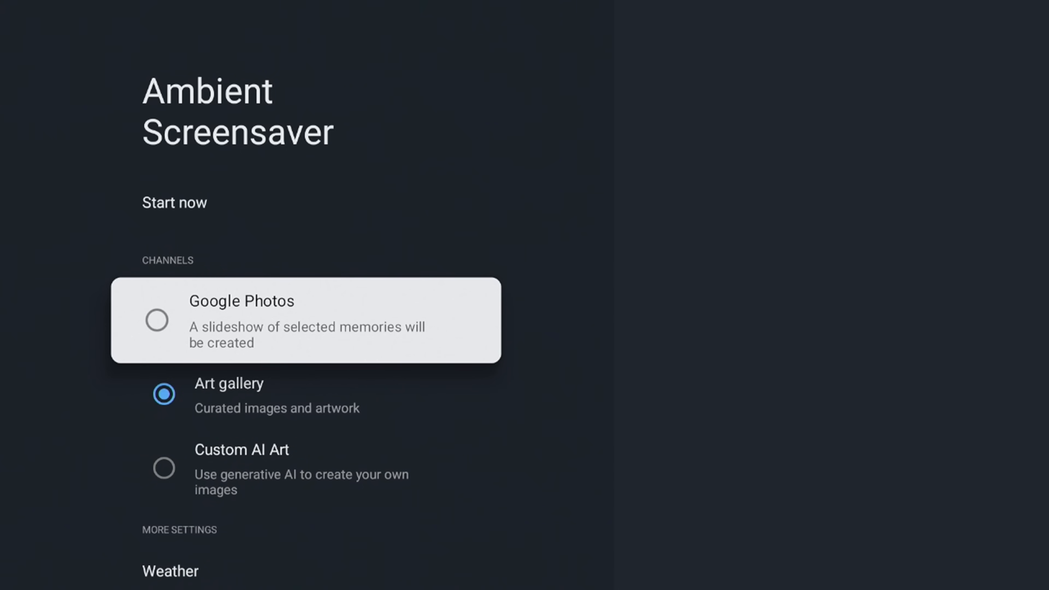
{"action": "left_click", "coordinate": [305, 320]}
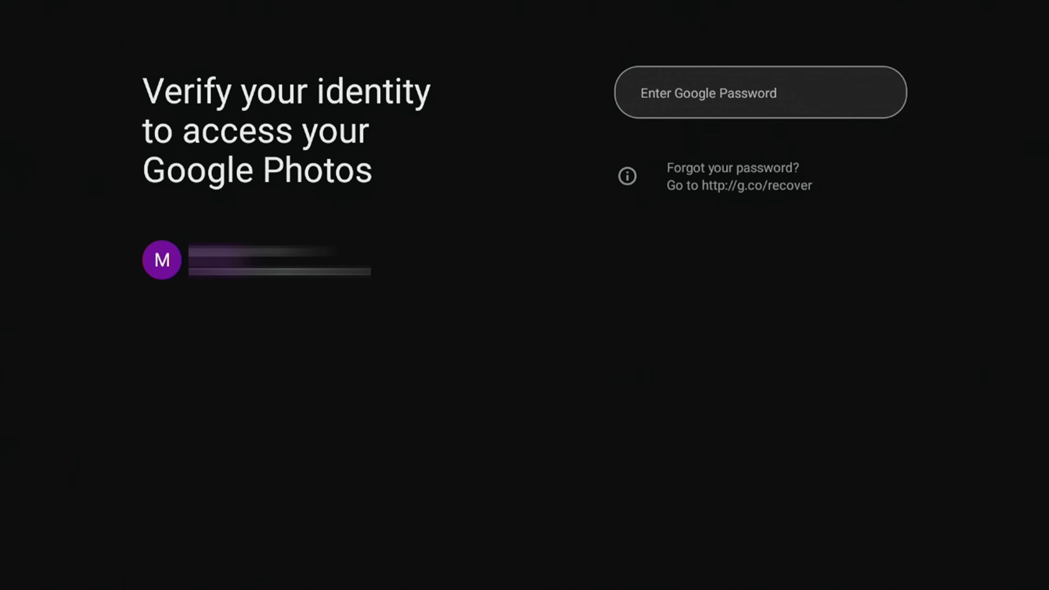